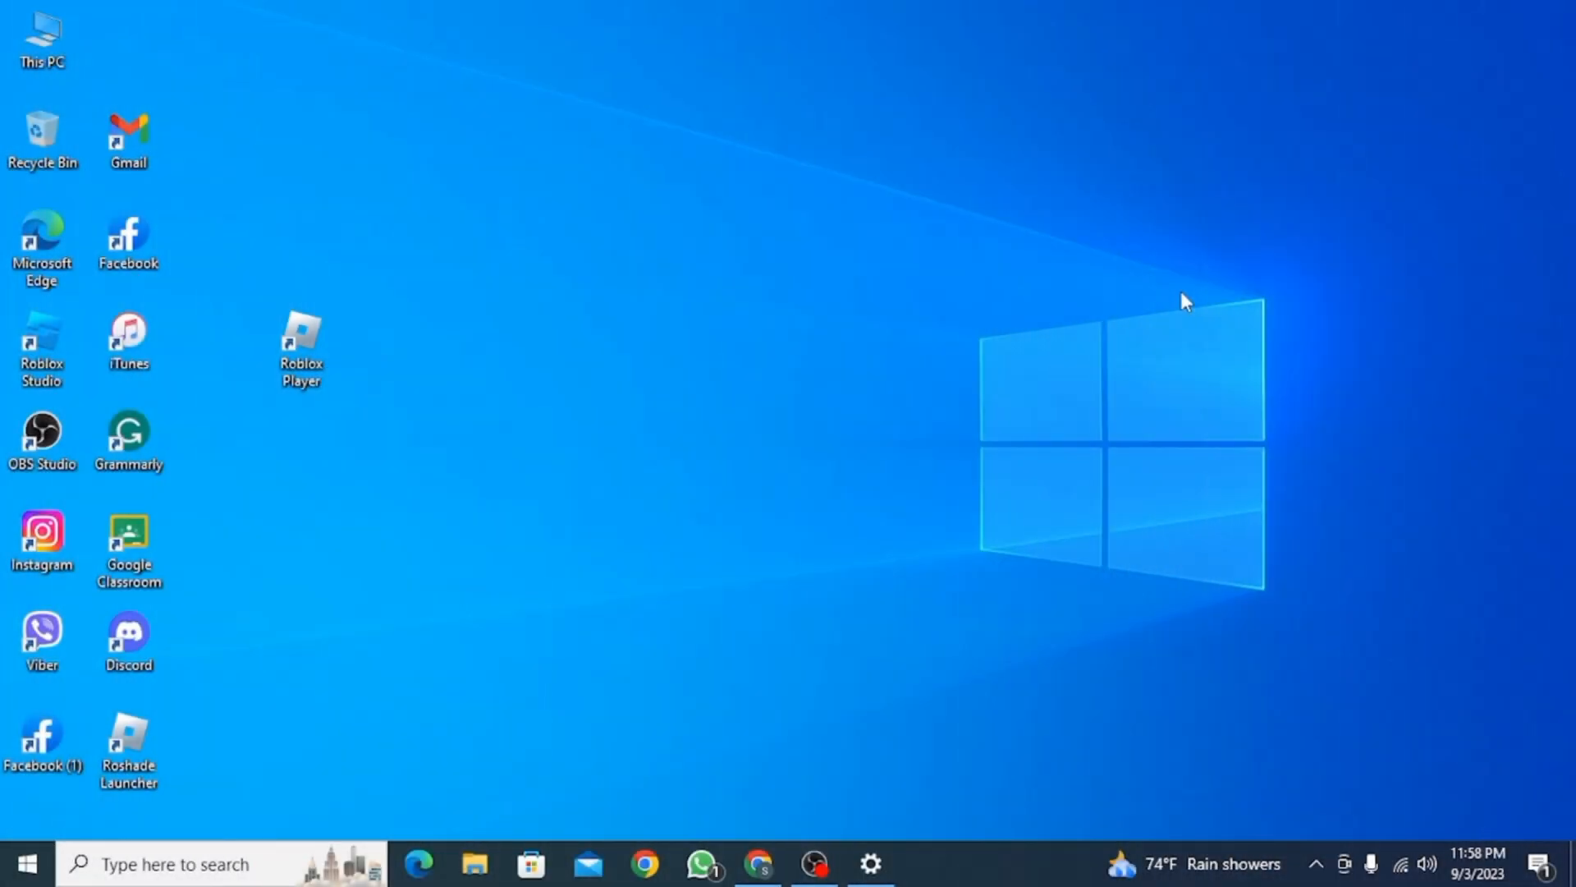
- Open Windows Settings from the taskbar gear icon
click(869, 864)
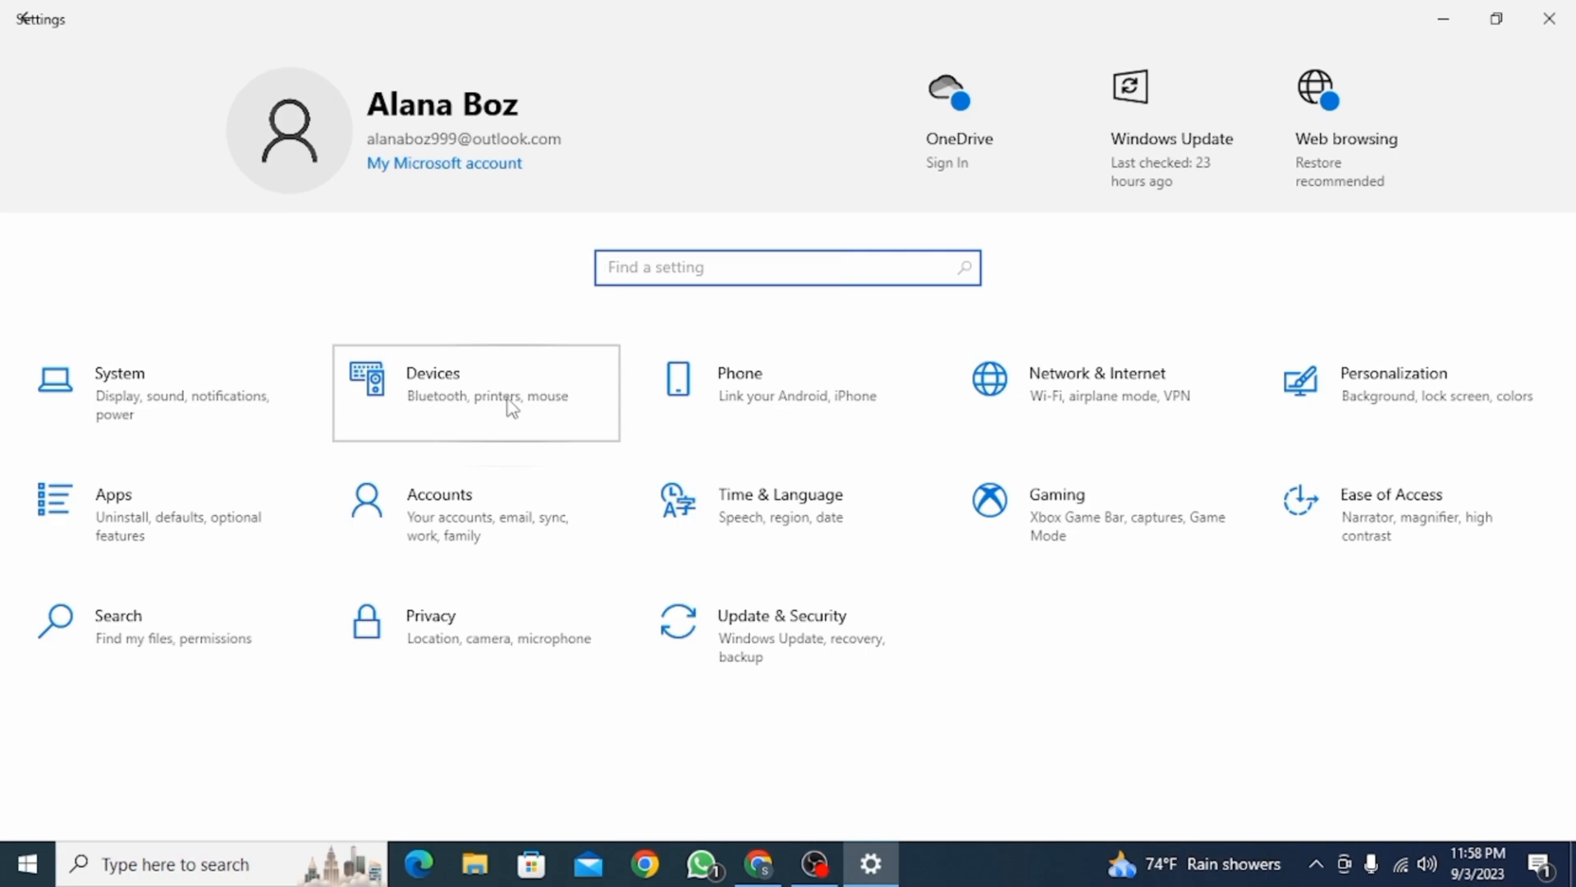
- Go to Devices and choose to add a Bluetooth device
click(475, 392)
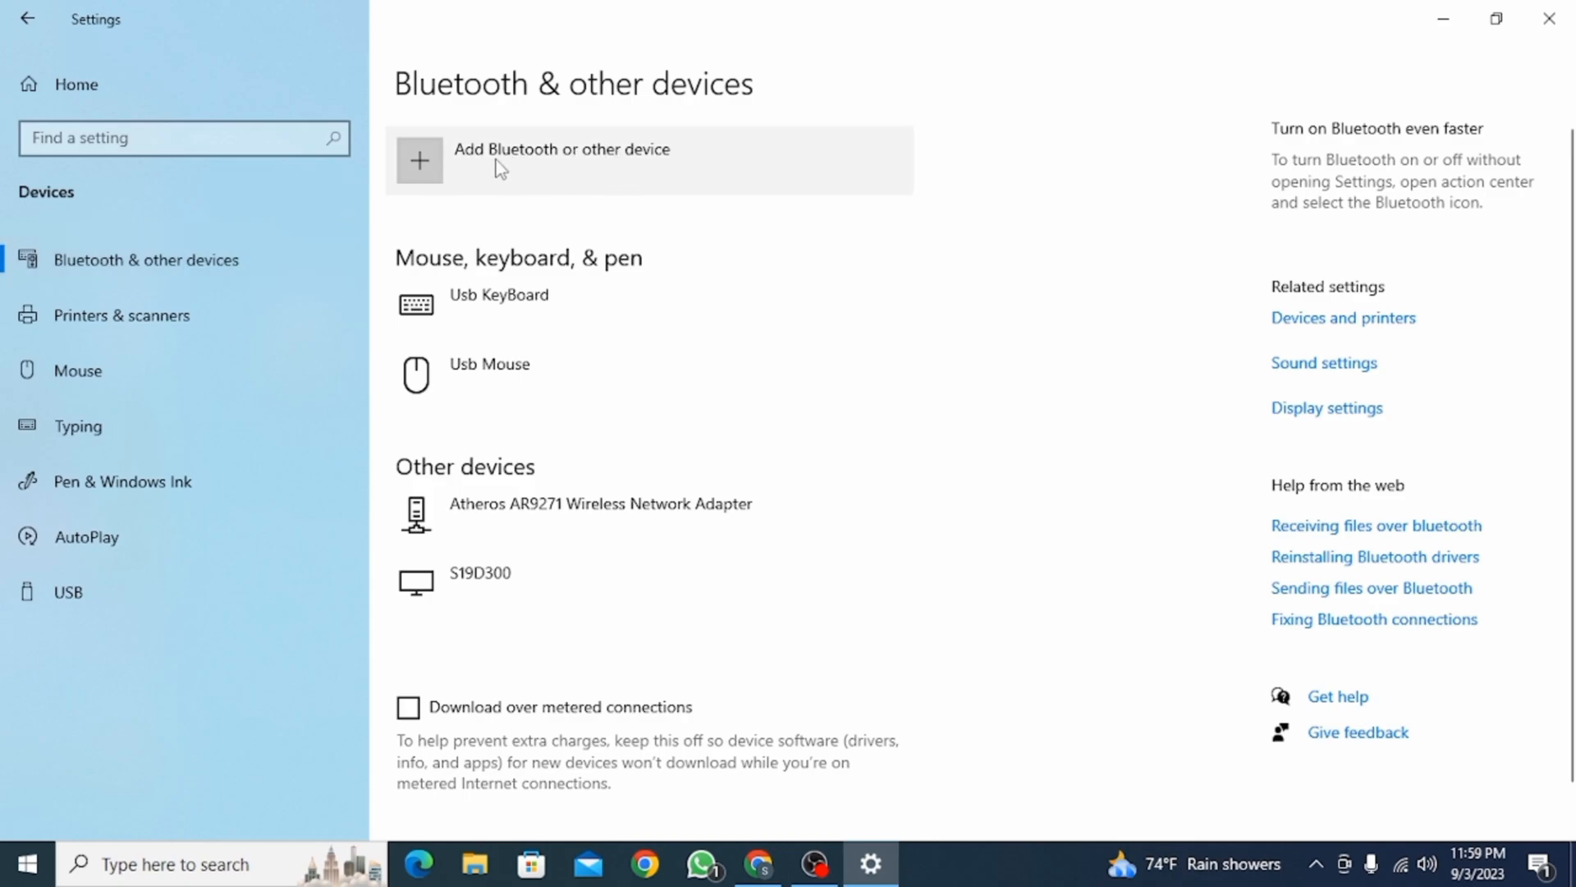
mouse_move(741, 202)
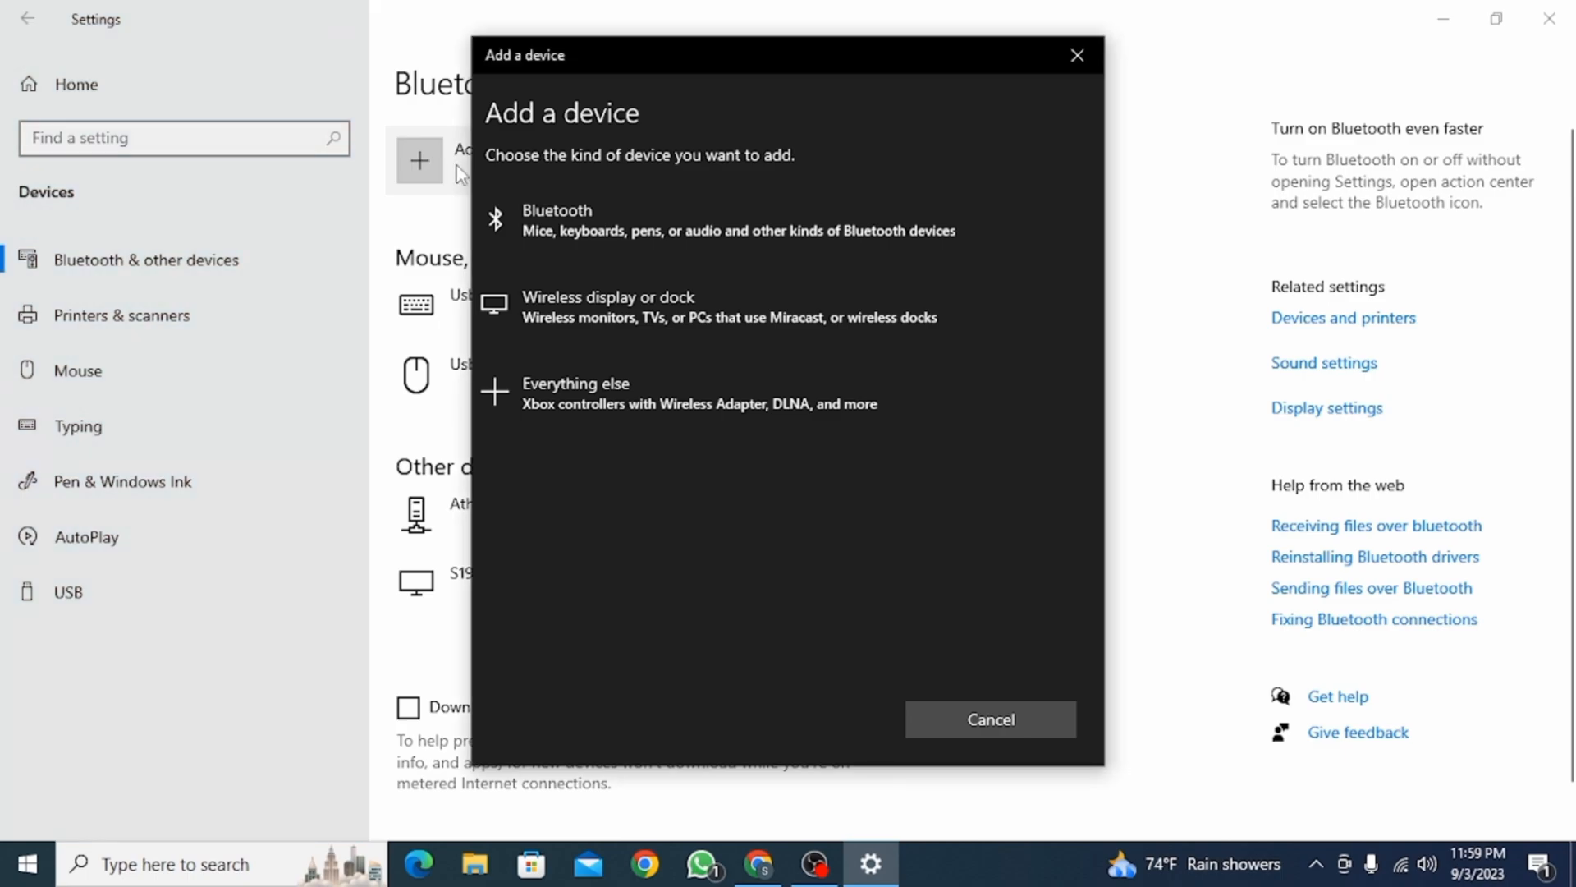
click(556, 219)
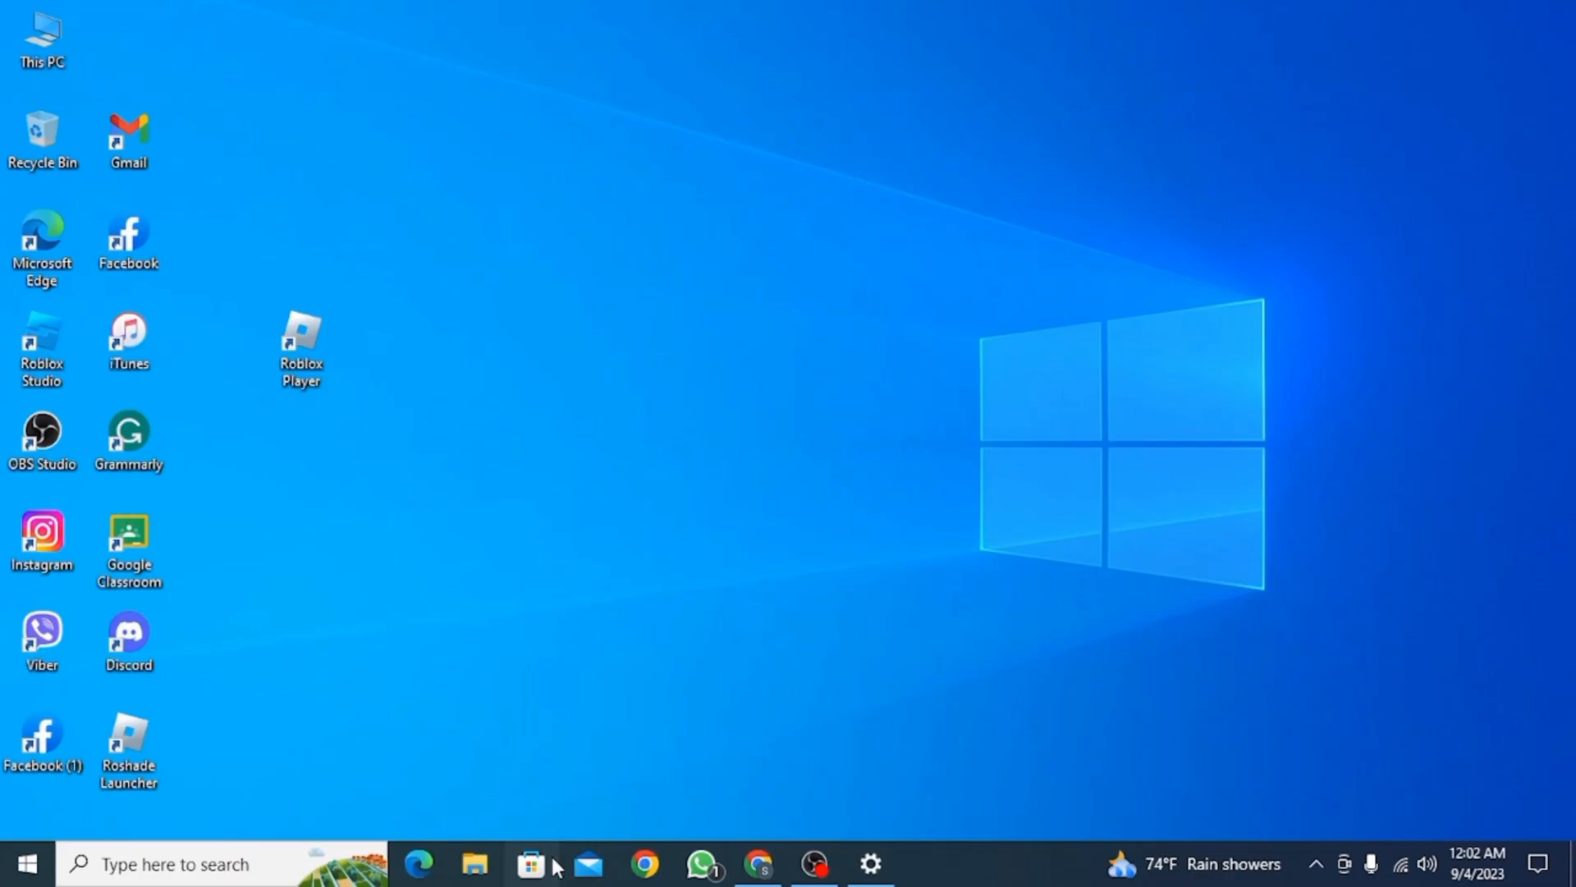
- Search Microsoft Store for 'bluetooth audio receiver'
click(532, 863)
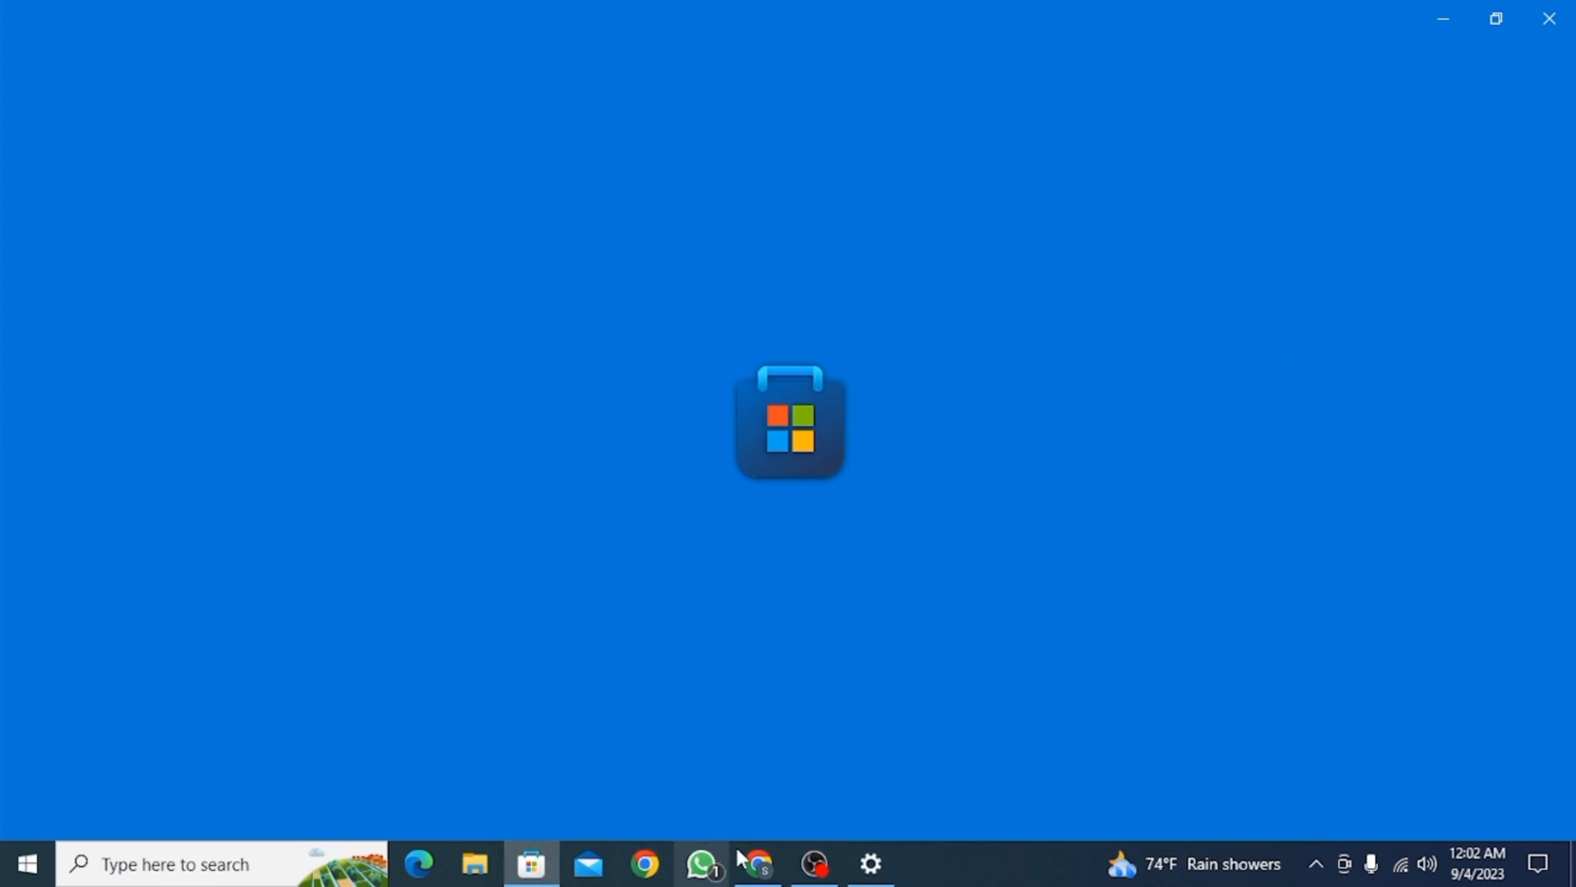
text(blu)
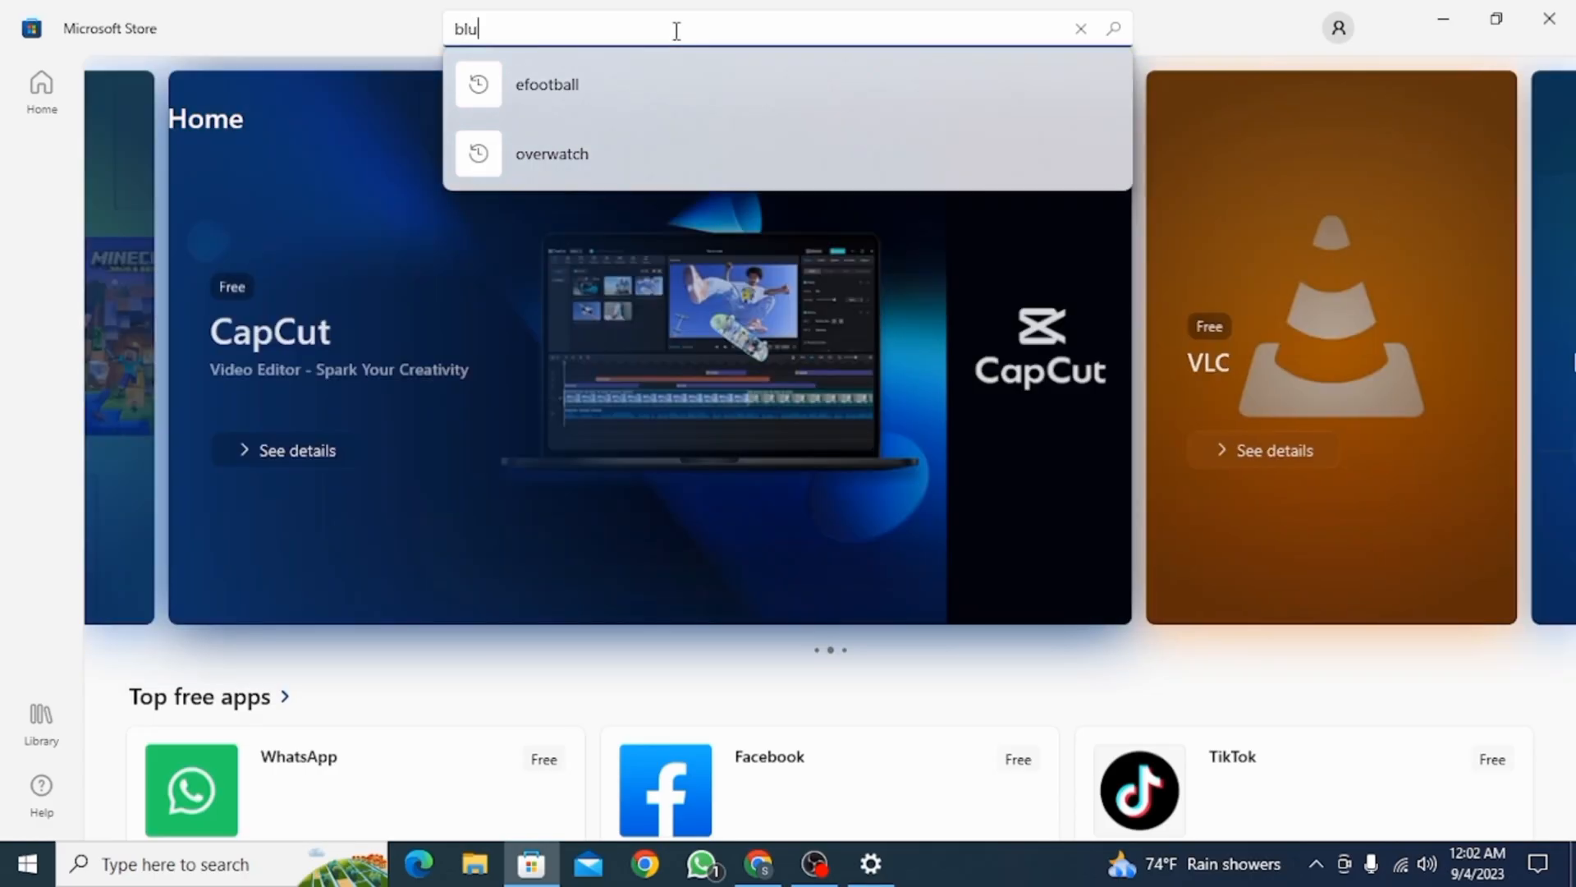
text(bluetooth audio receiver)
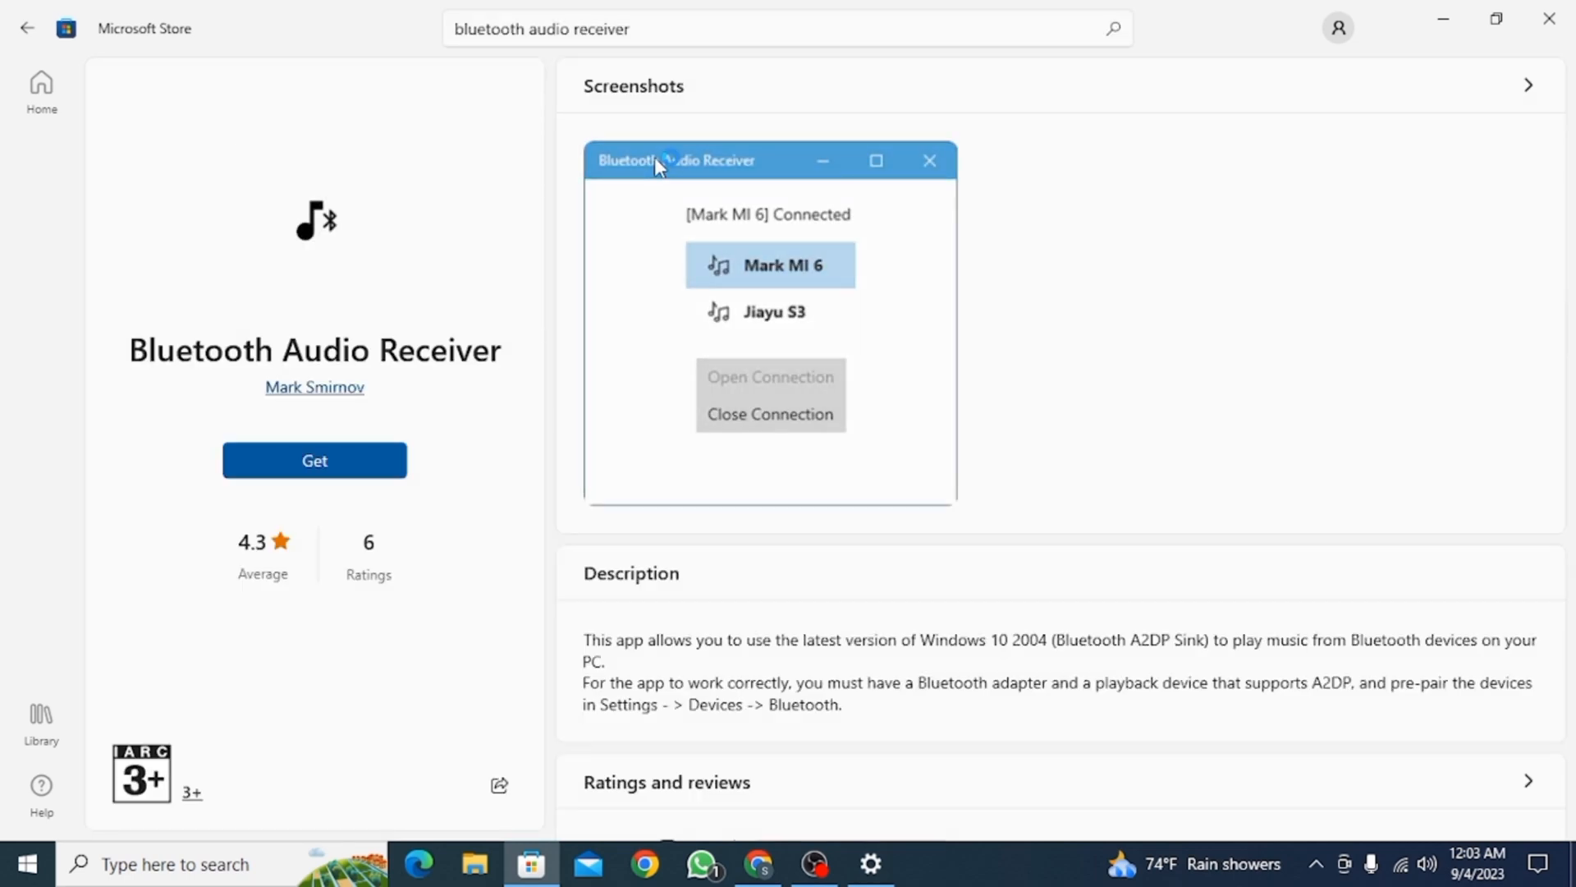
mouse_move(313, 461)
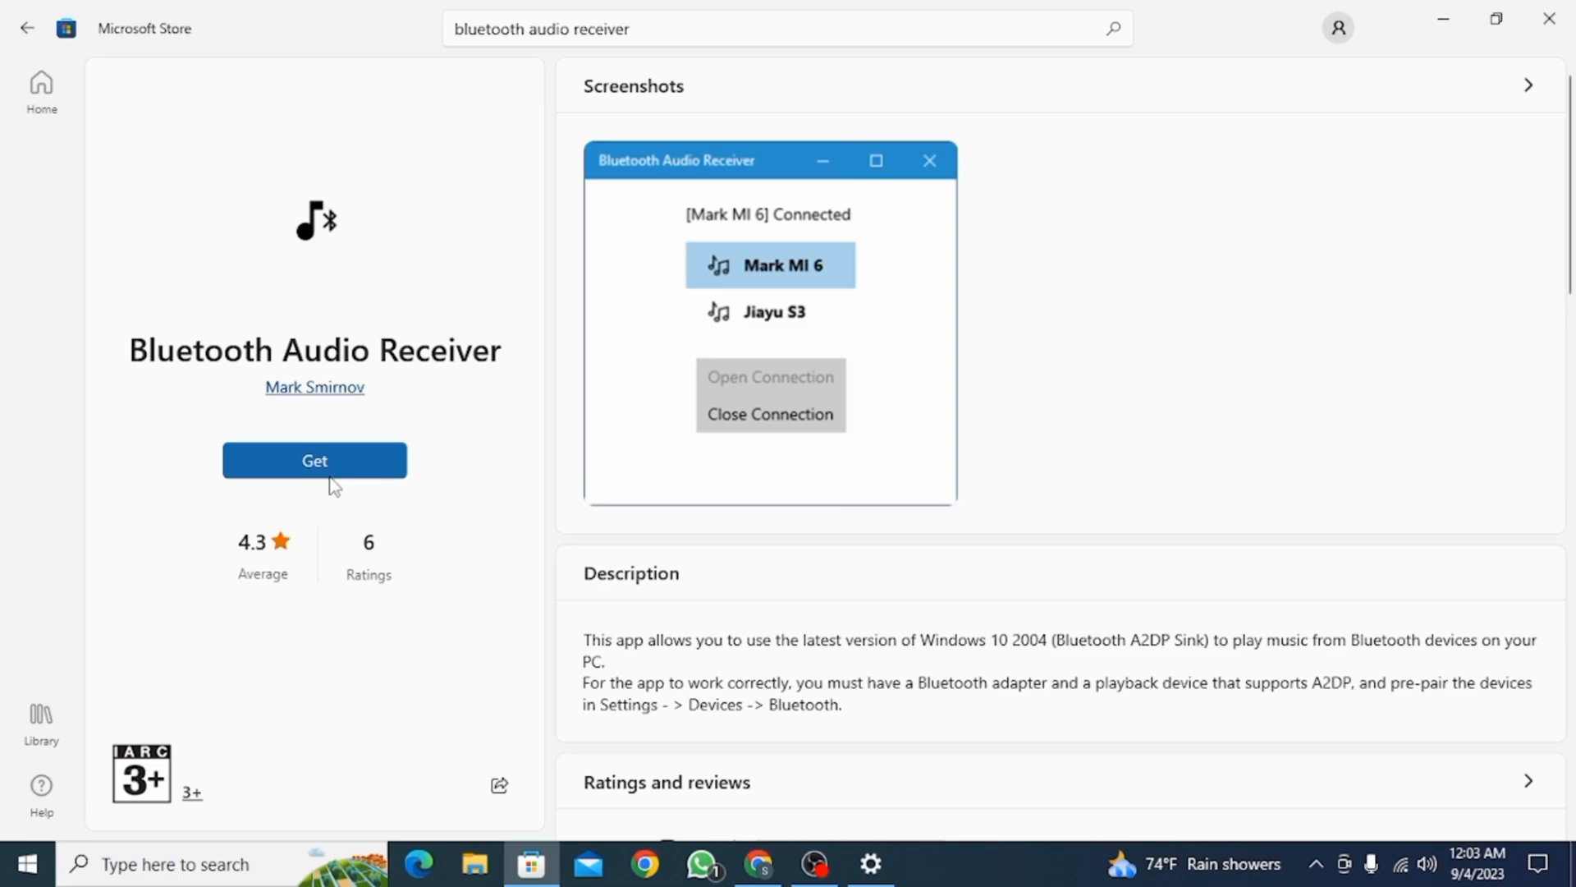
- Install the Bluetooth Audio Receiver app and open it
click(313, 460)
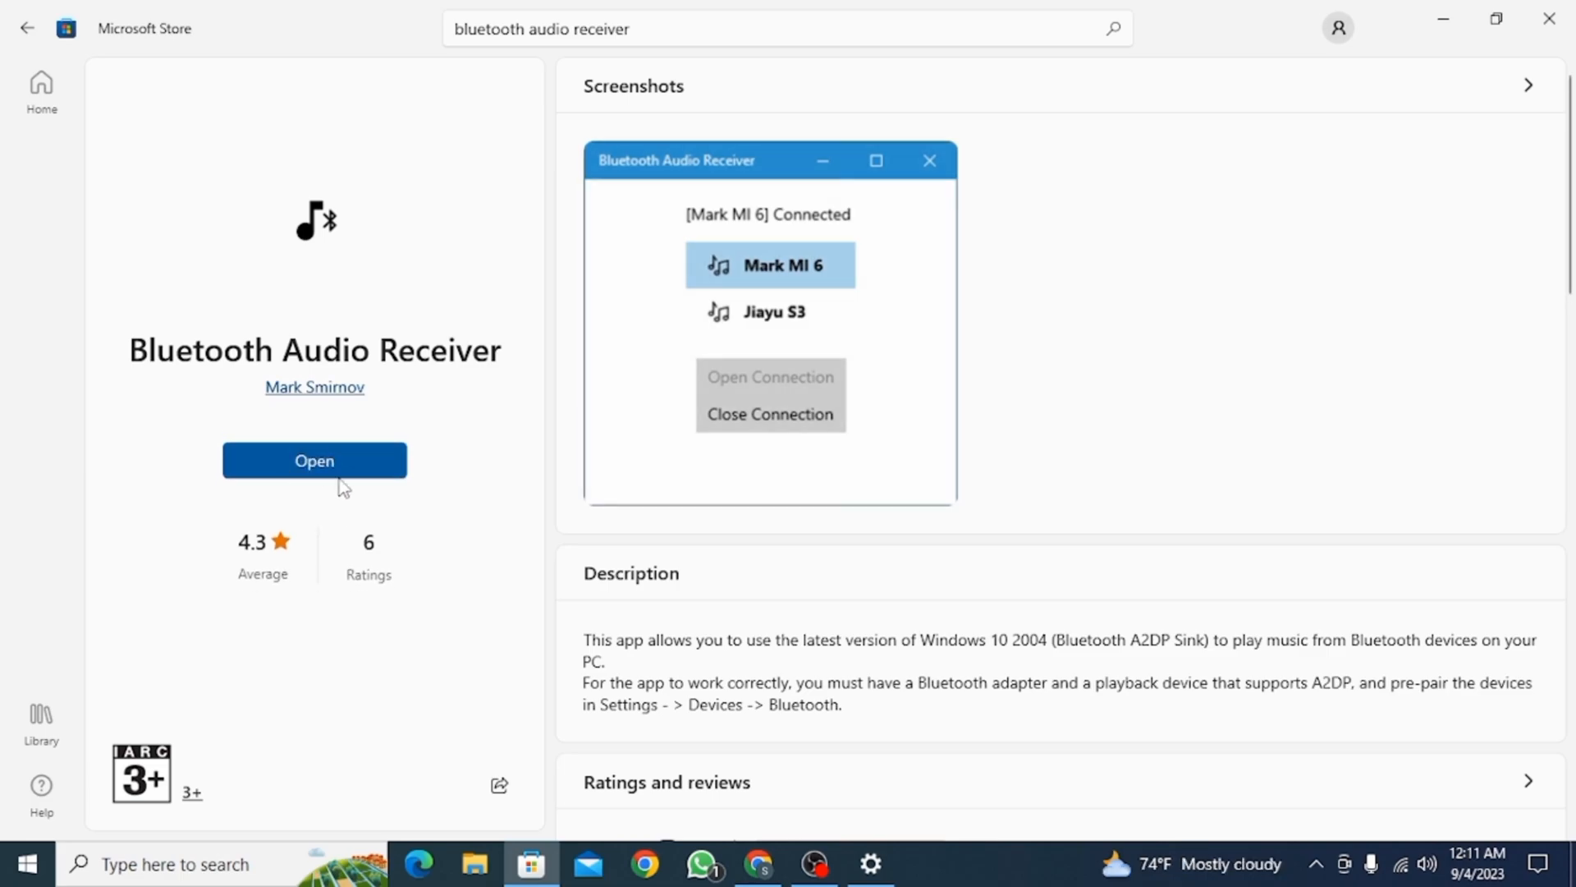
click(314, 461)
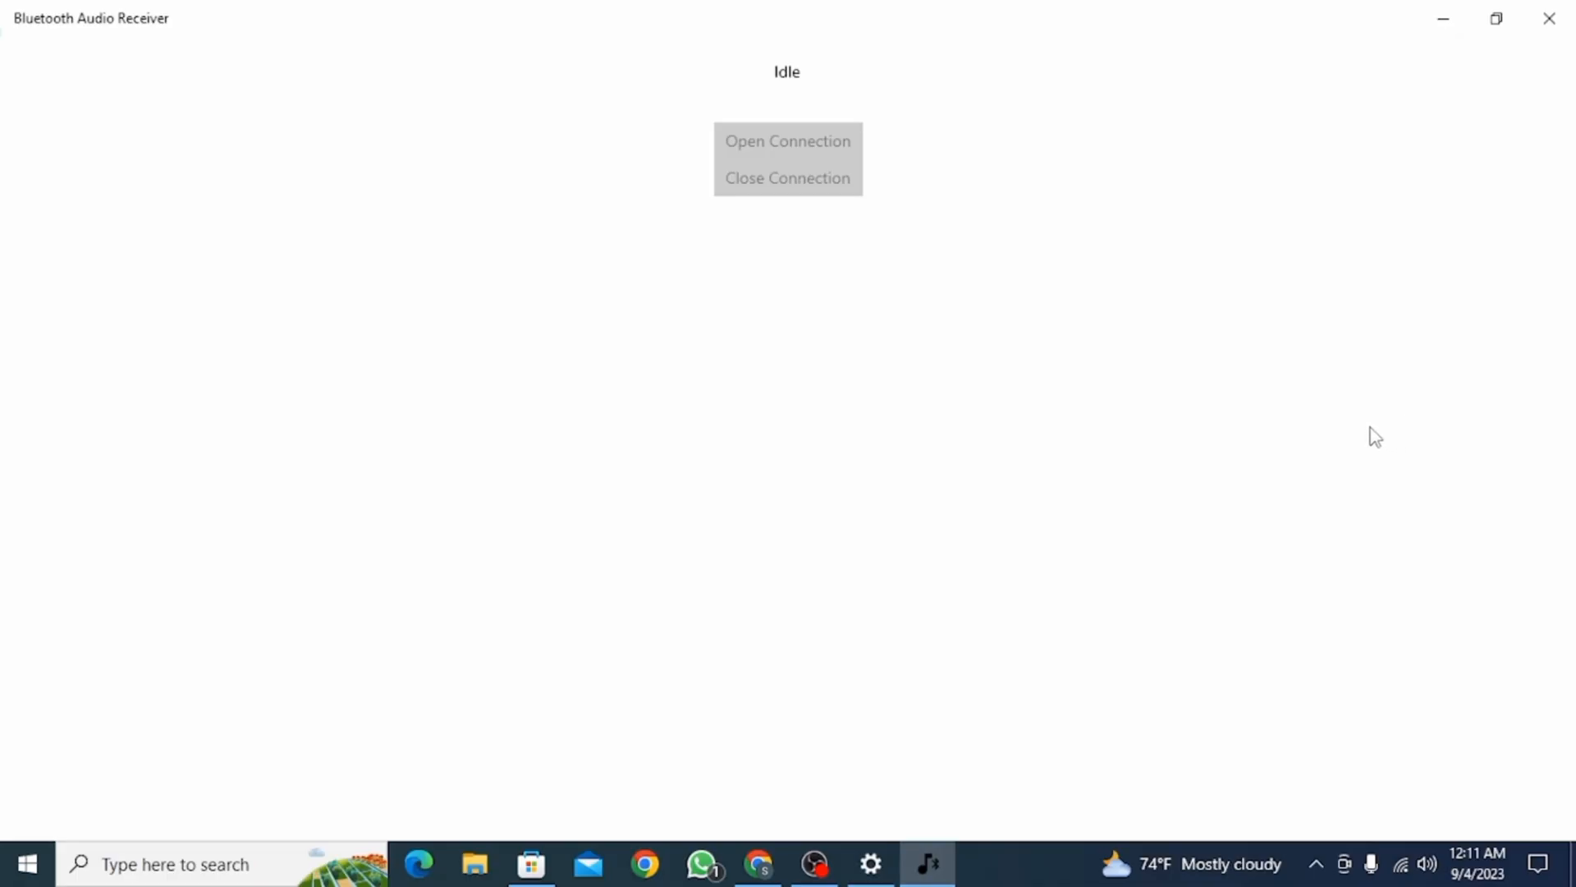
mouse_move(814, 114)
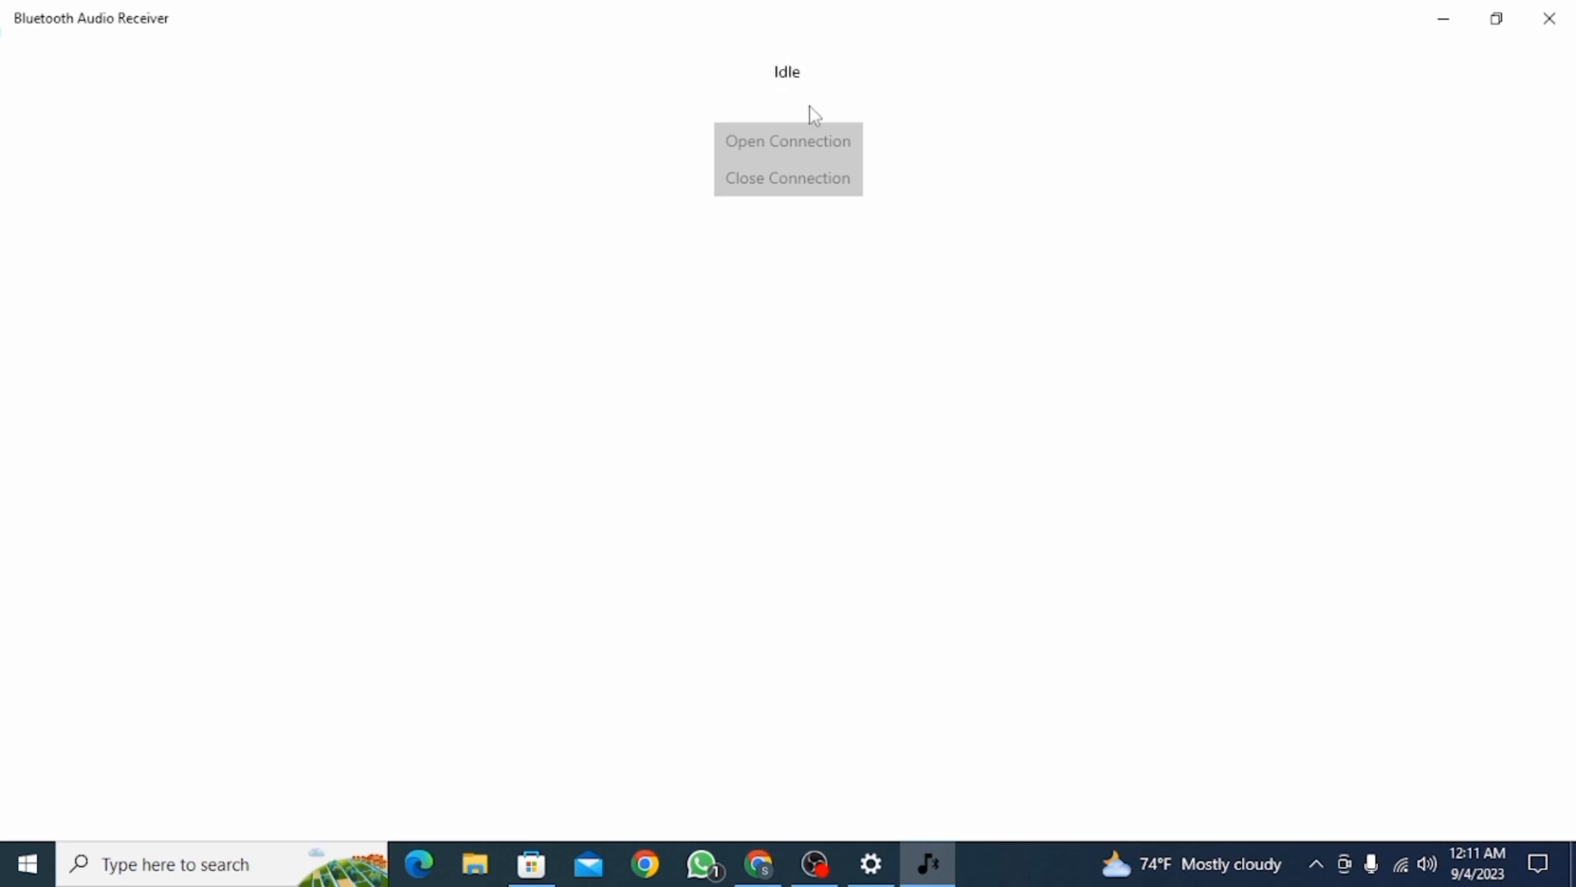
mouse_move(805, 159)
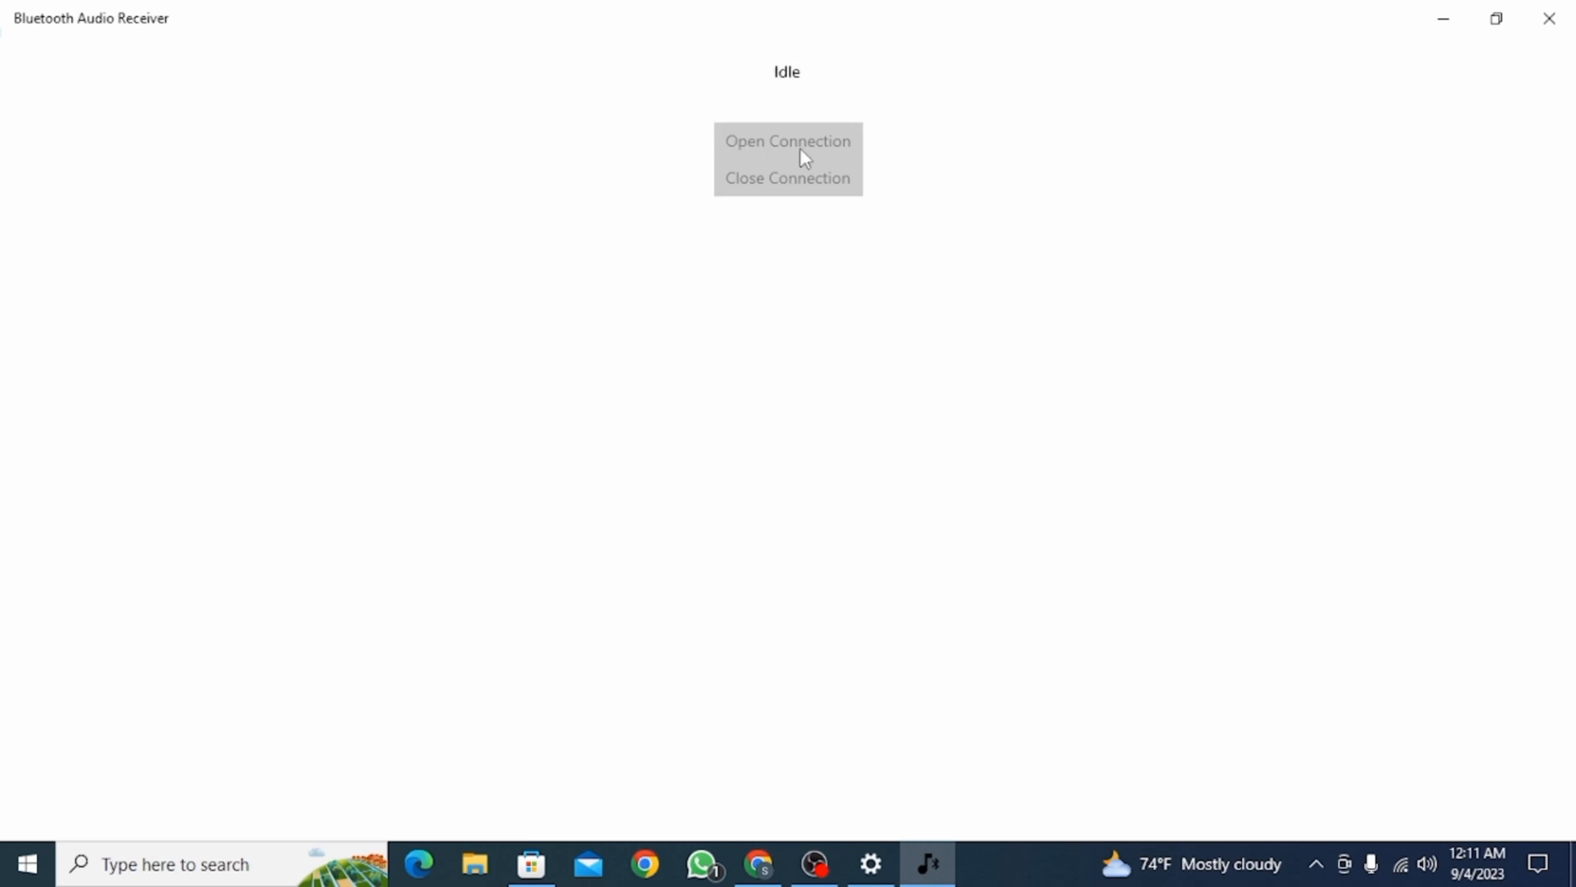